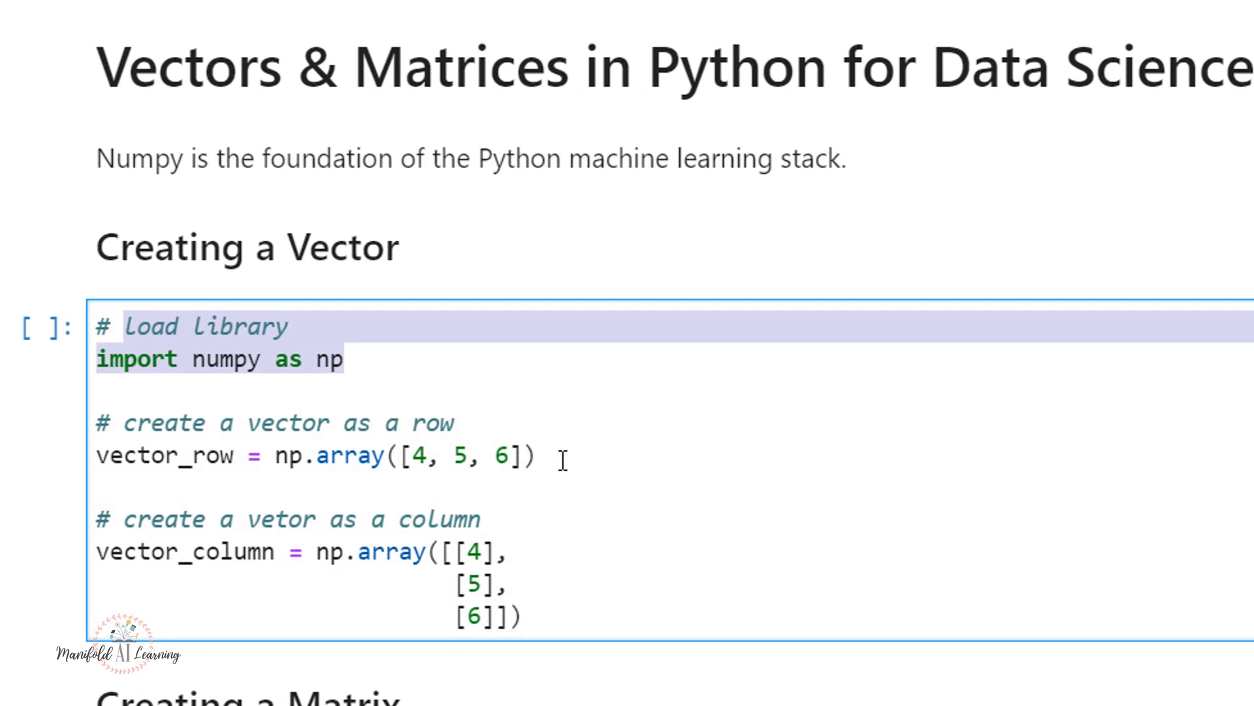
- Execute the cell that imports NumPy and defines the row and column vectors
left_click(560, 455)
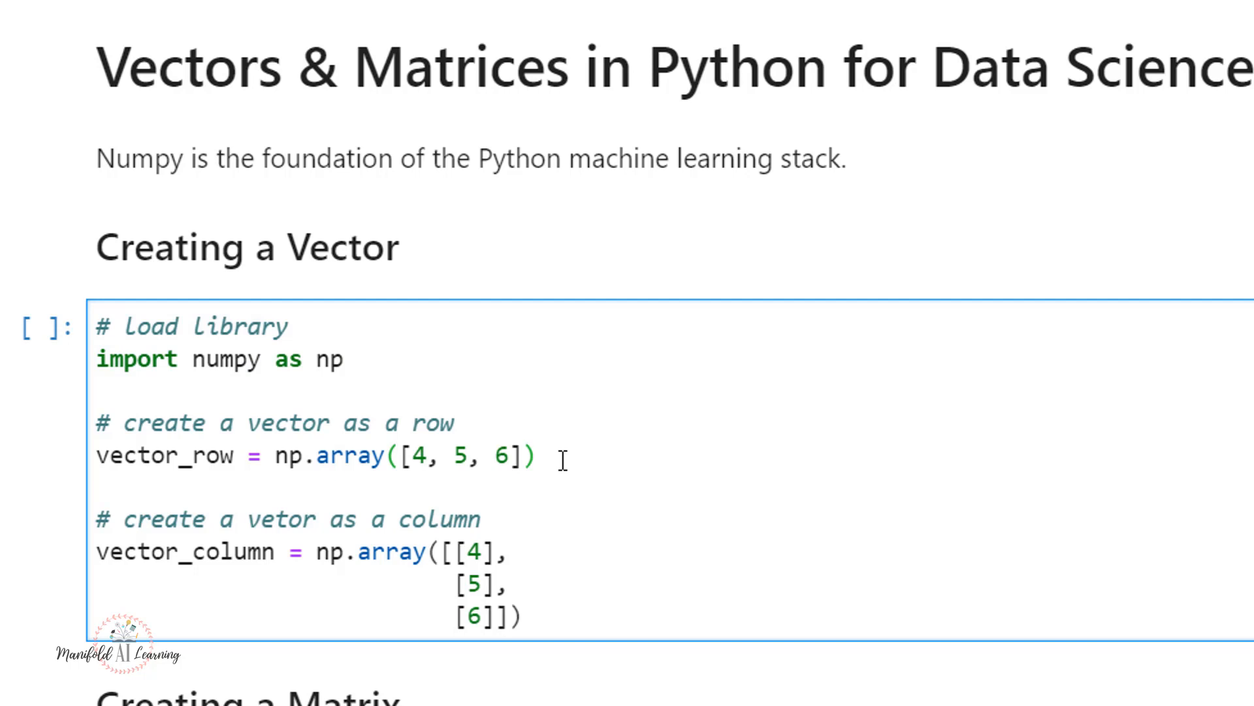
left_click(558, 456)
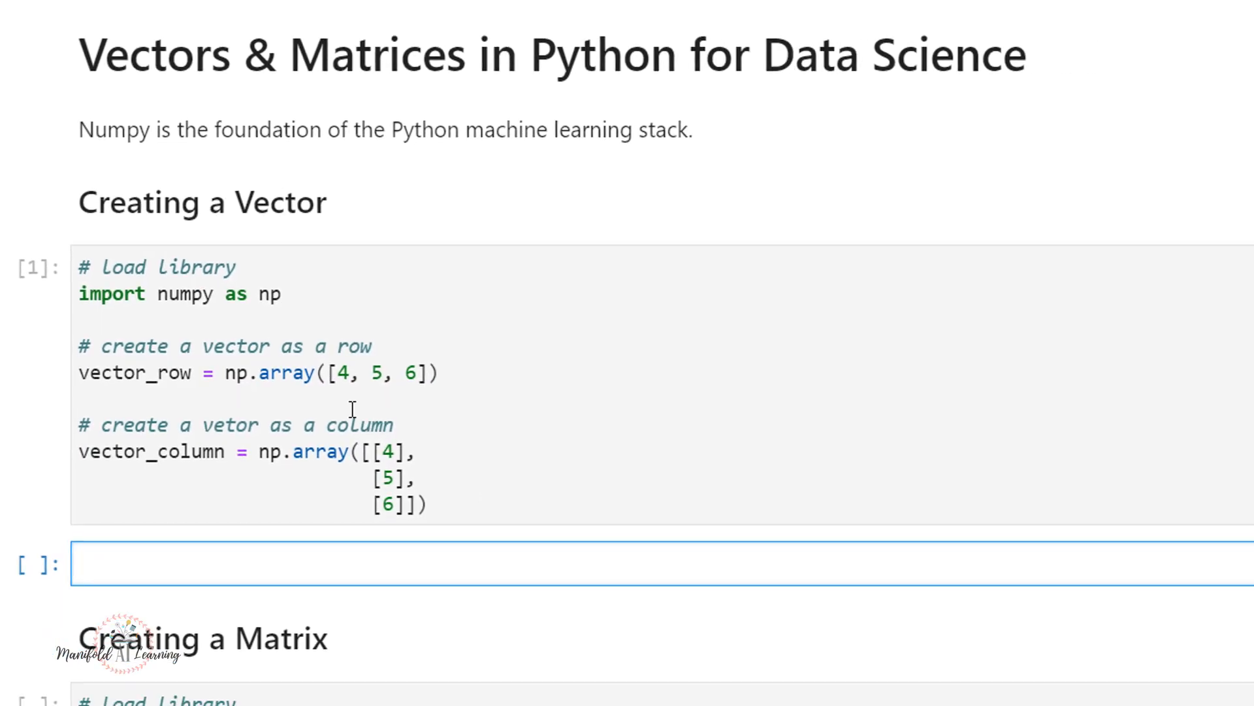
- Show vector_row and vector_row.shape, outputting array([4, 5, 6]) and (3,)
double_click(134, 372)
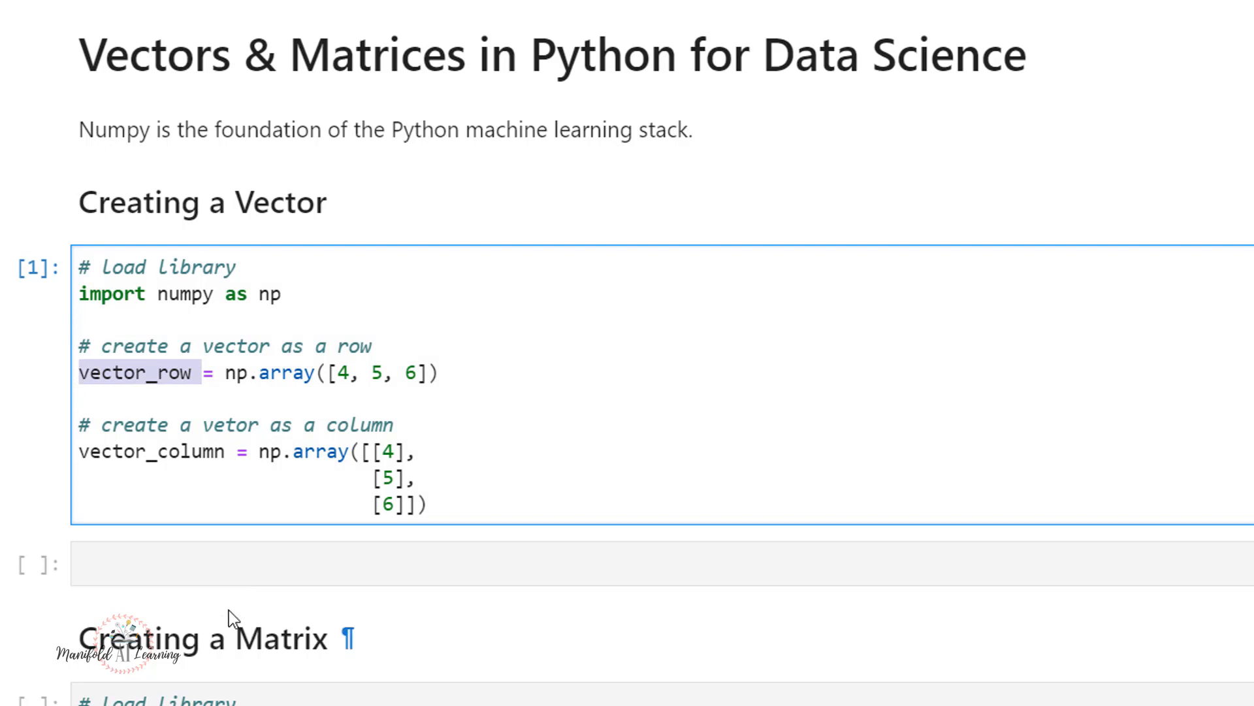
type("vector_row ,")
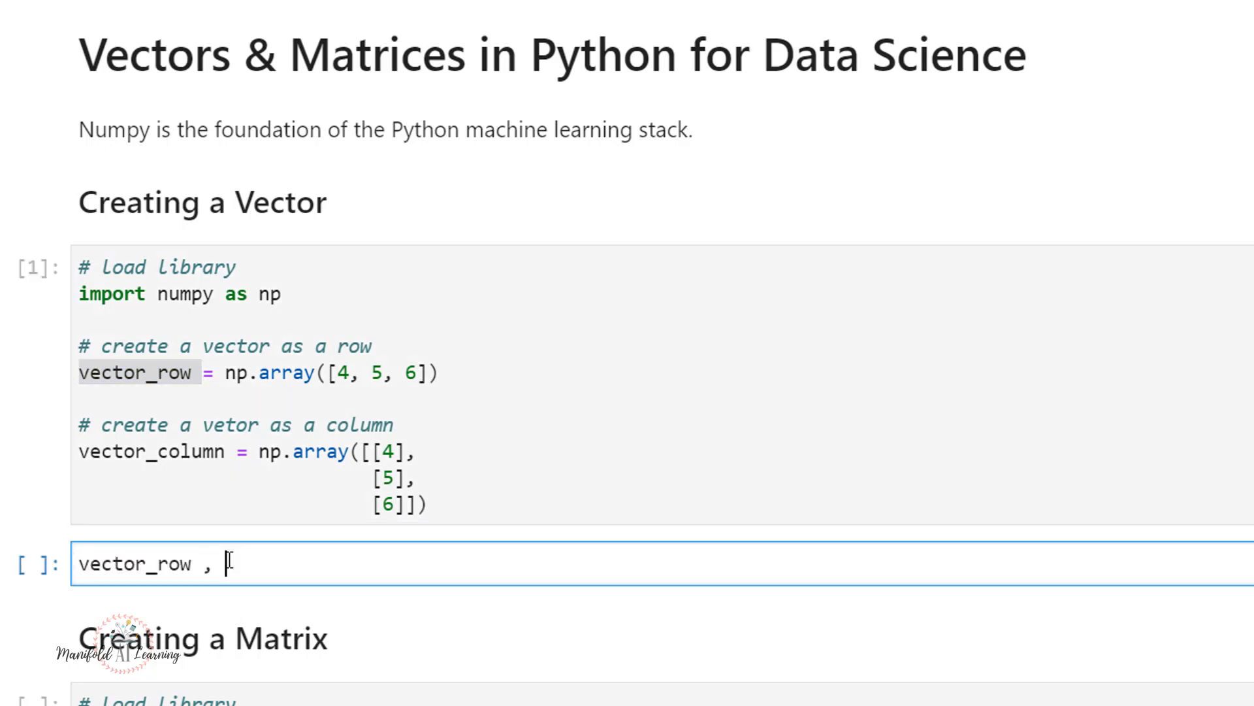
type("vector_row.shape")
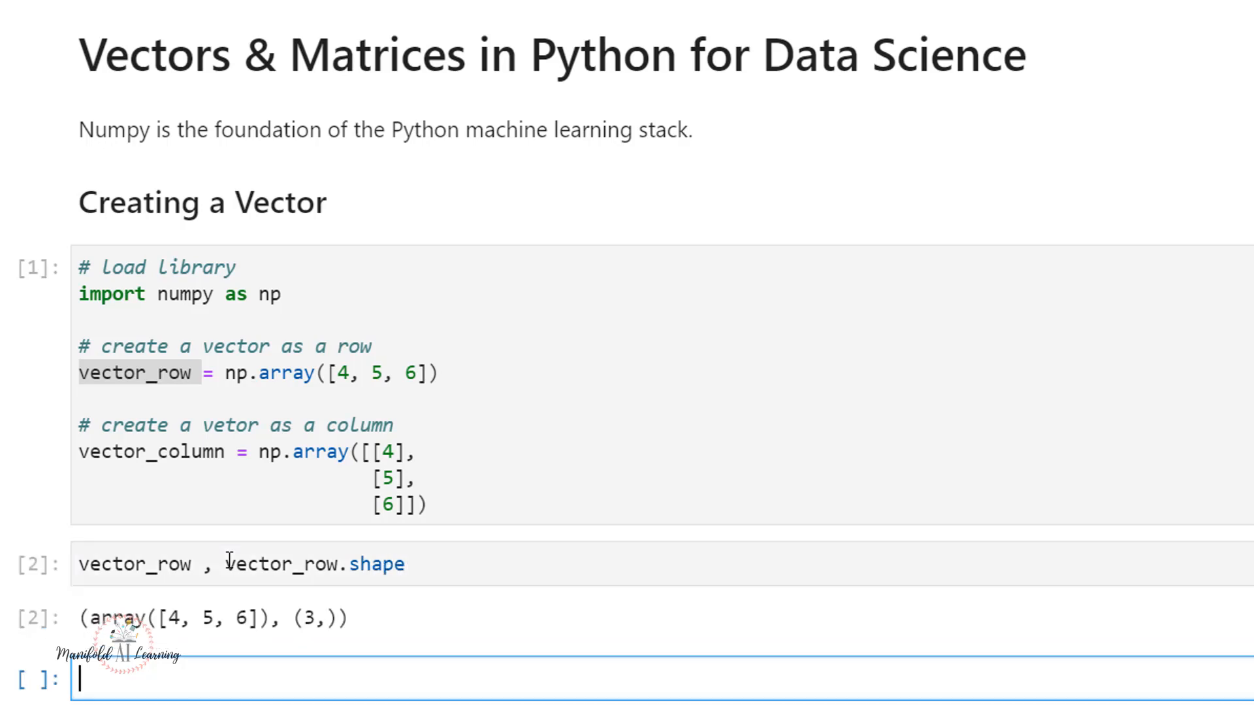
mouse_move(223, 603)
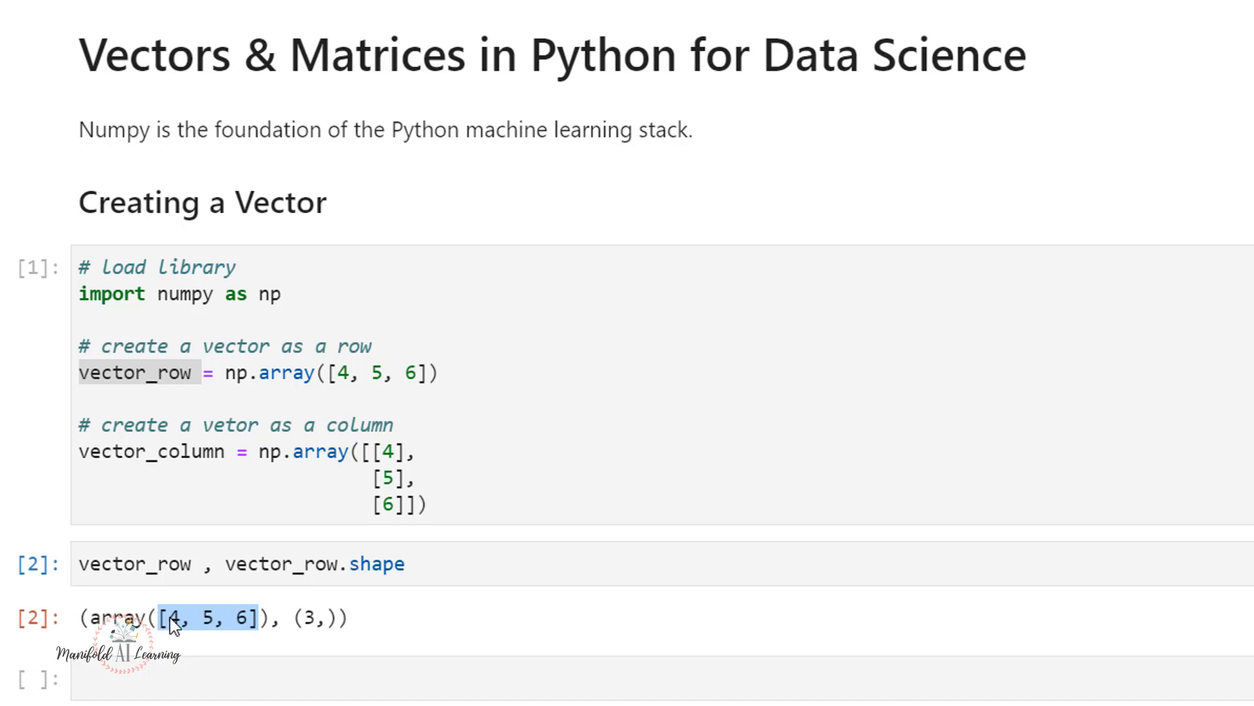
mouse_move(315, 634)
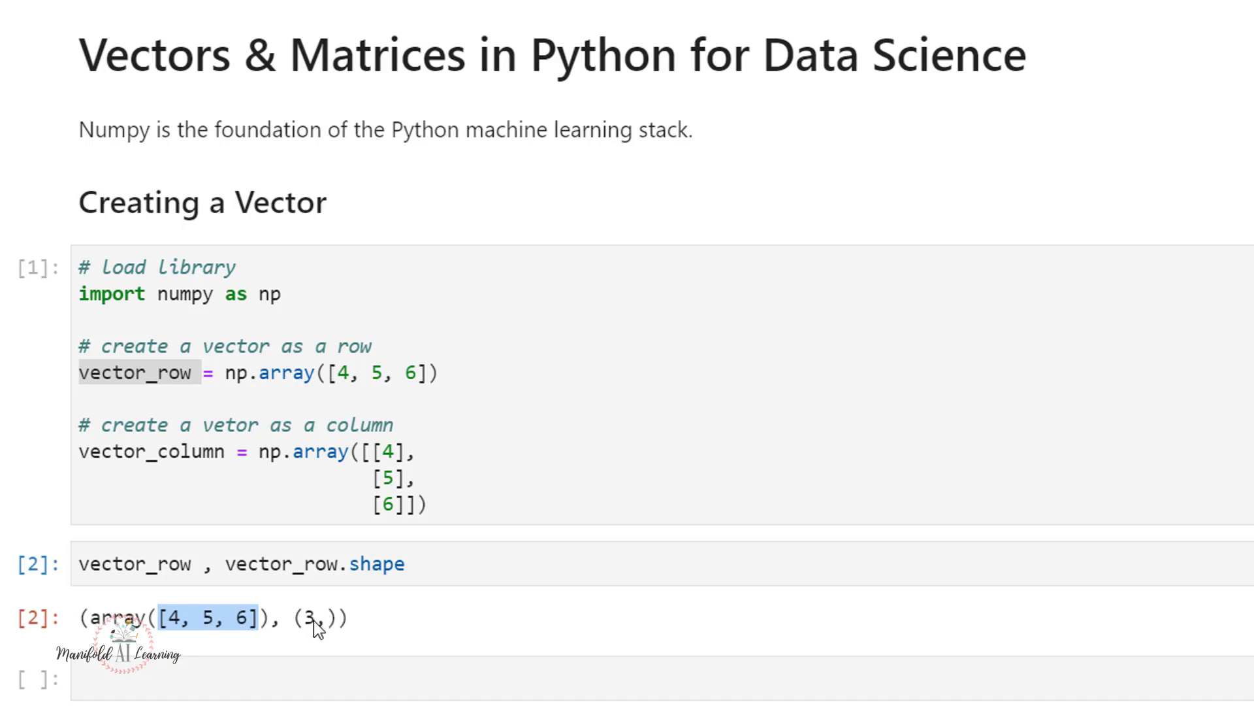
mouse_move(331, 612)
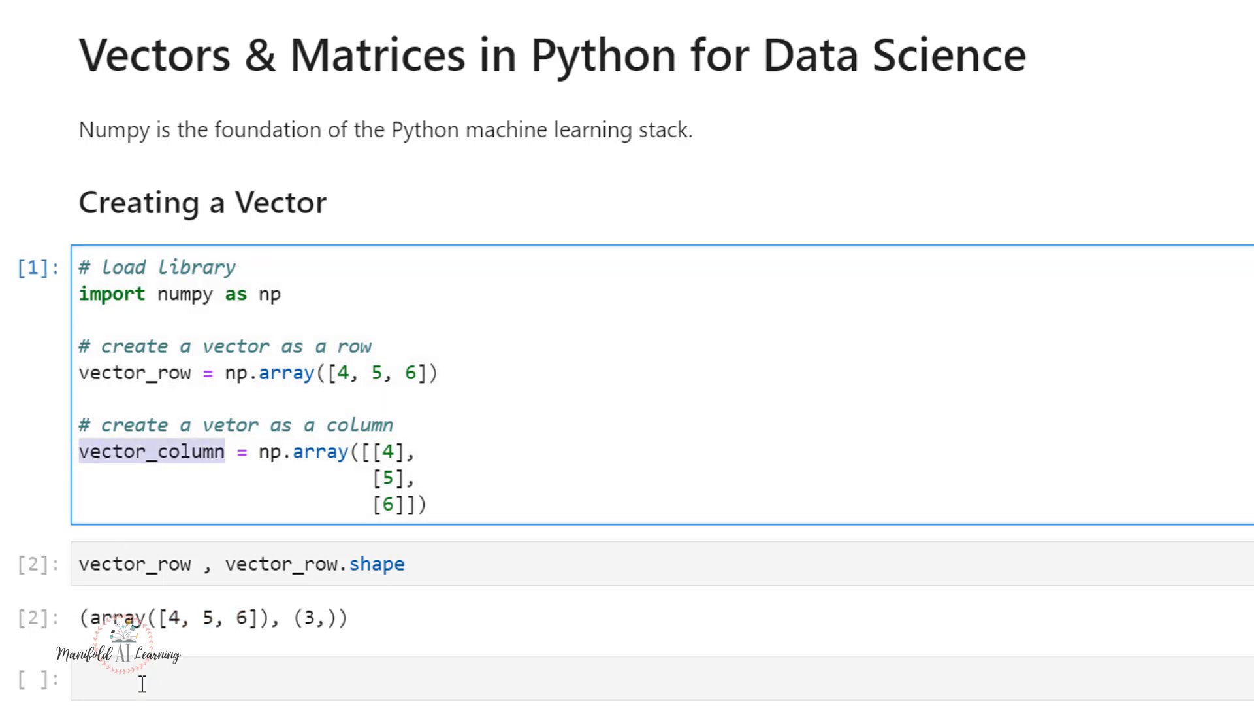
- Show vector_column and vector_column.shape, outputting the 3×1 array and (3, 1)
type("vector_column , vector_column")
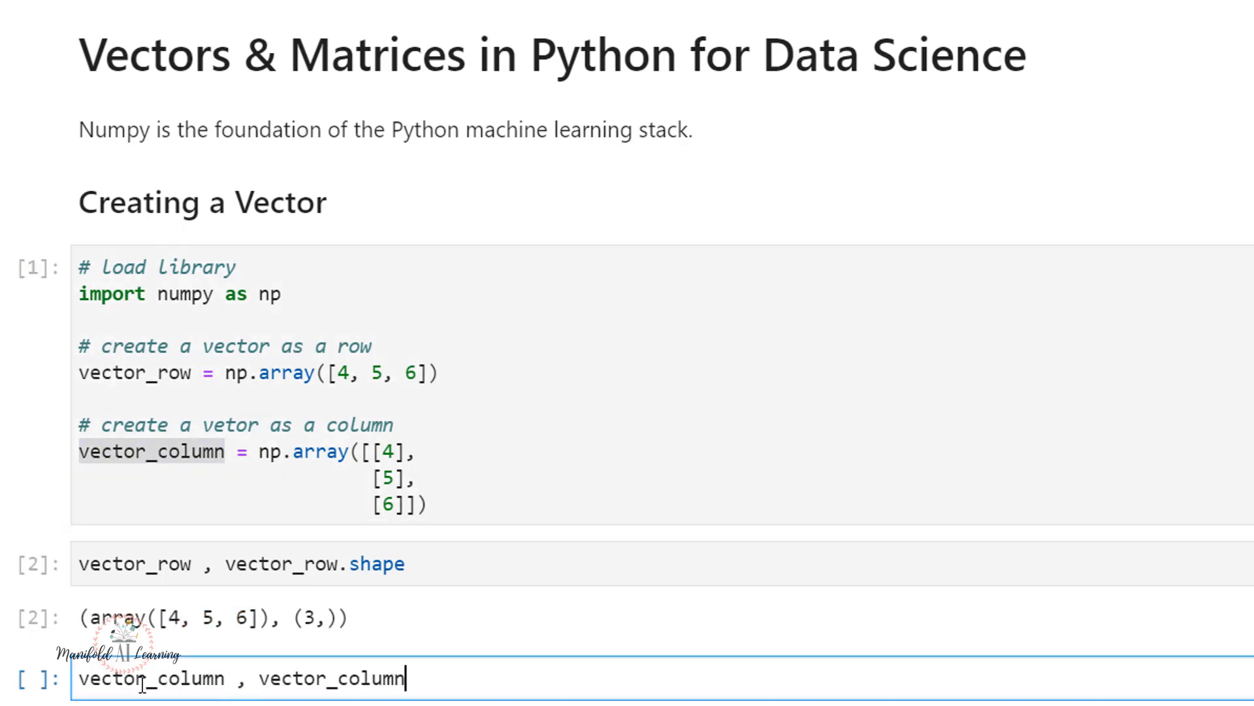
type(".shape")
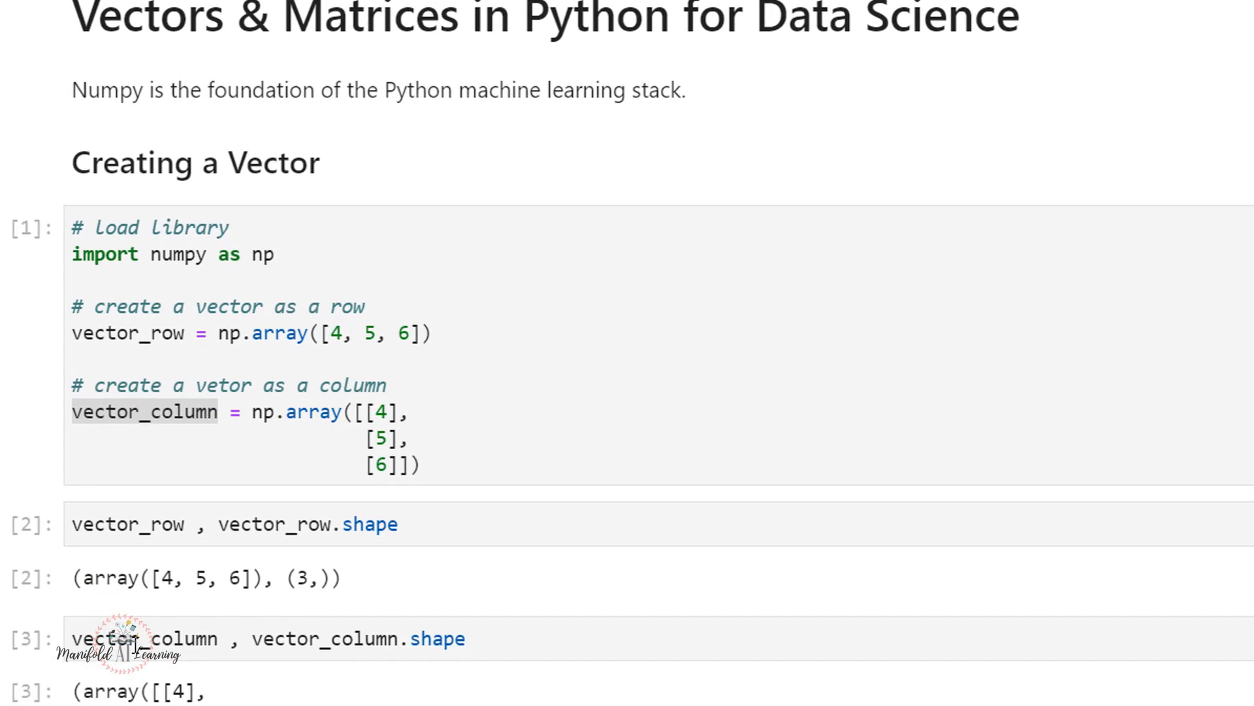
scroll("down", 3)
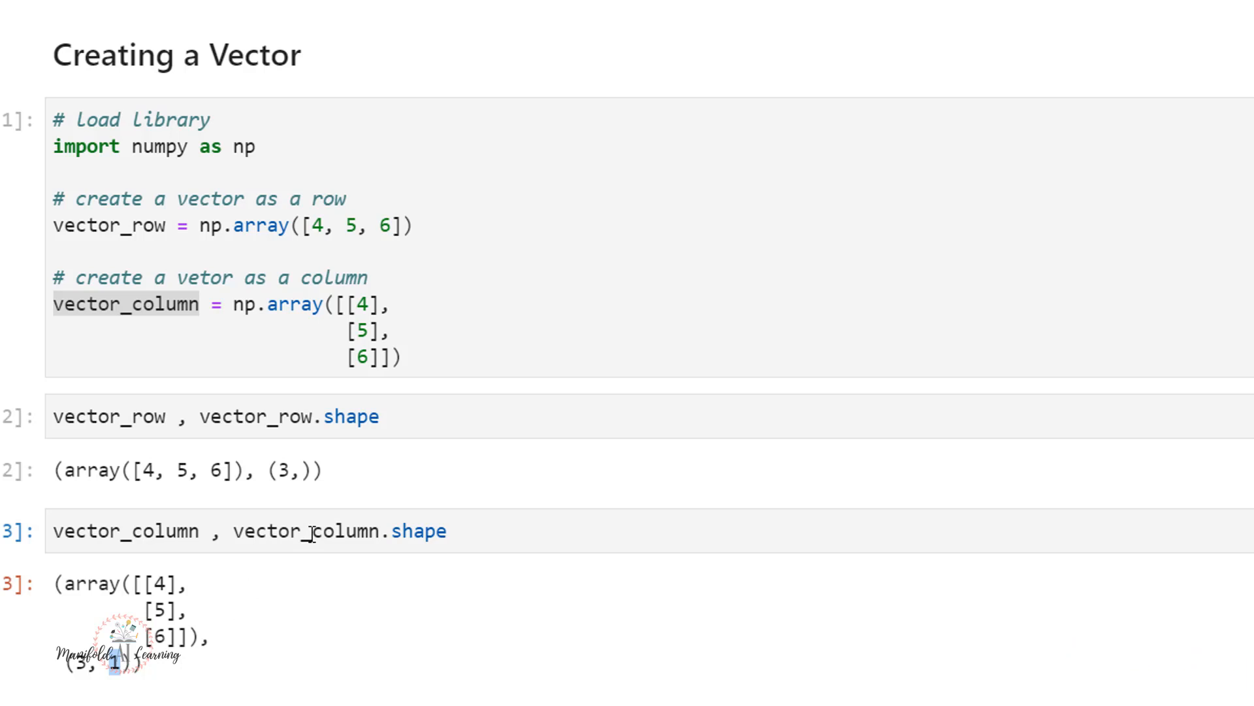
- Scroll to Creating a Matrix and execute the cell building the 3×2 NumPy array
scroll("down", 3)
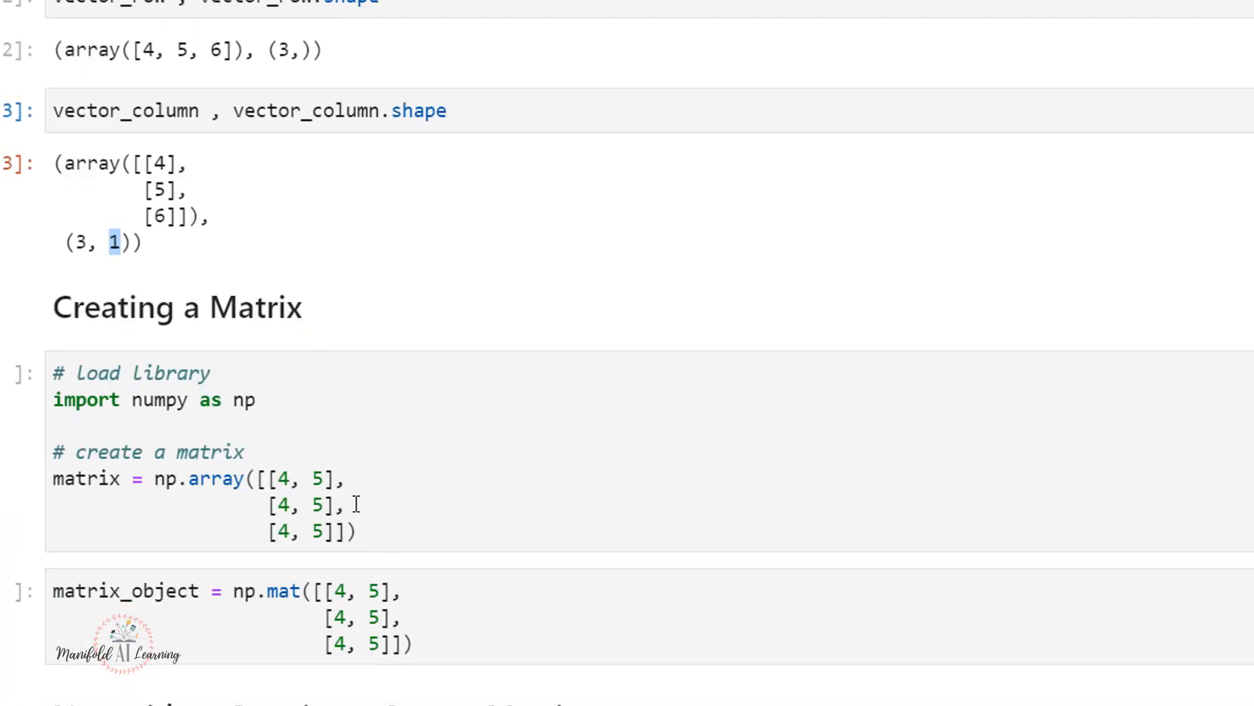
mouse_move(410, 518)
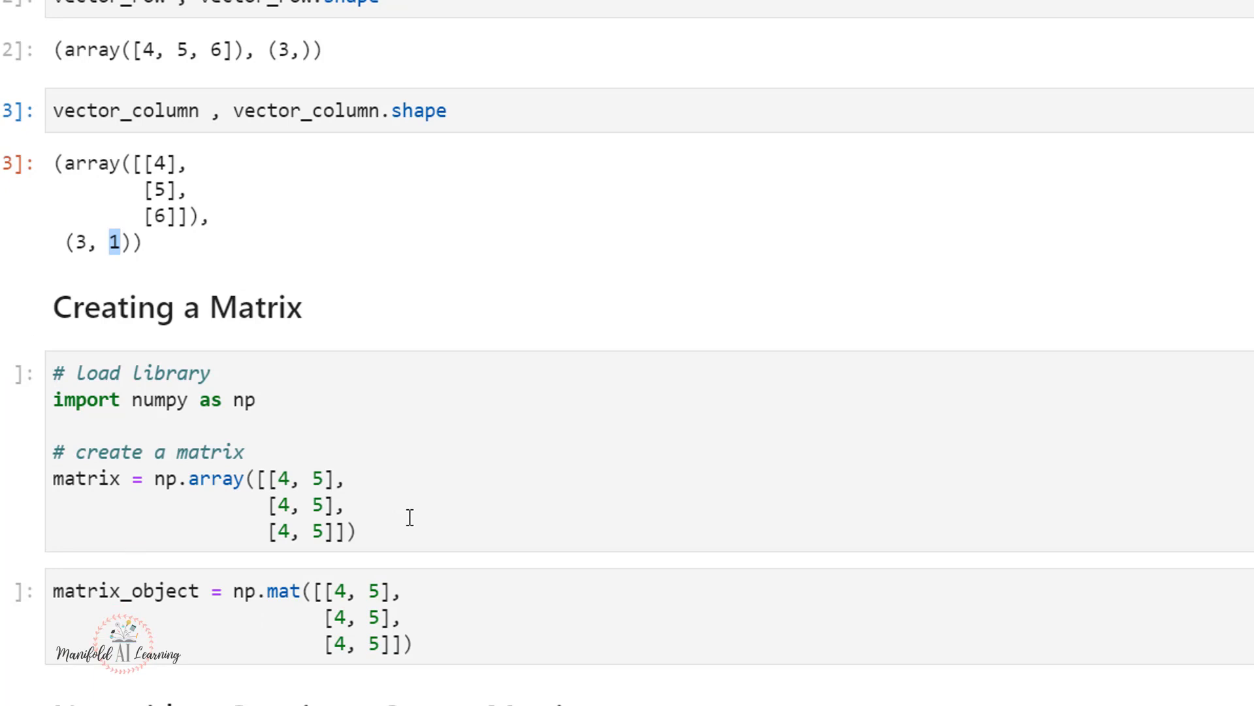
mouse_move(298, 138)
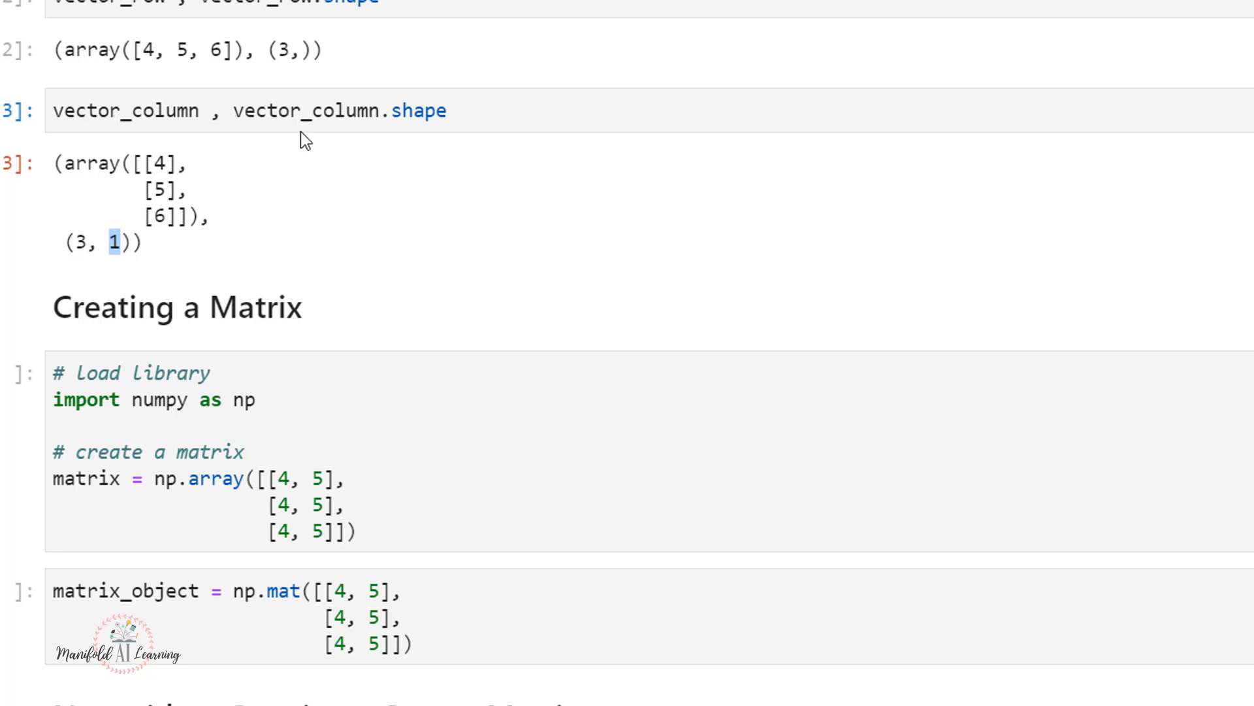
mouse_move(135, 259)
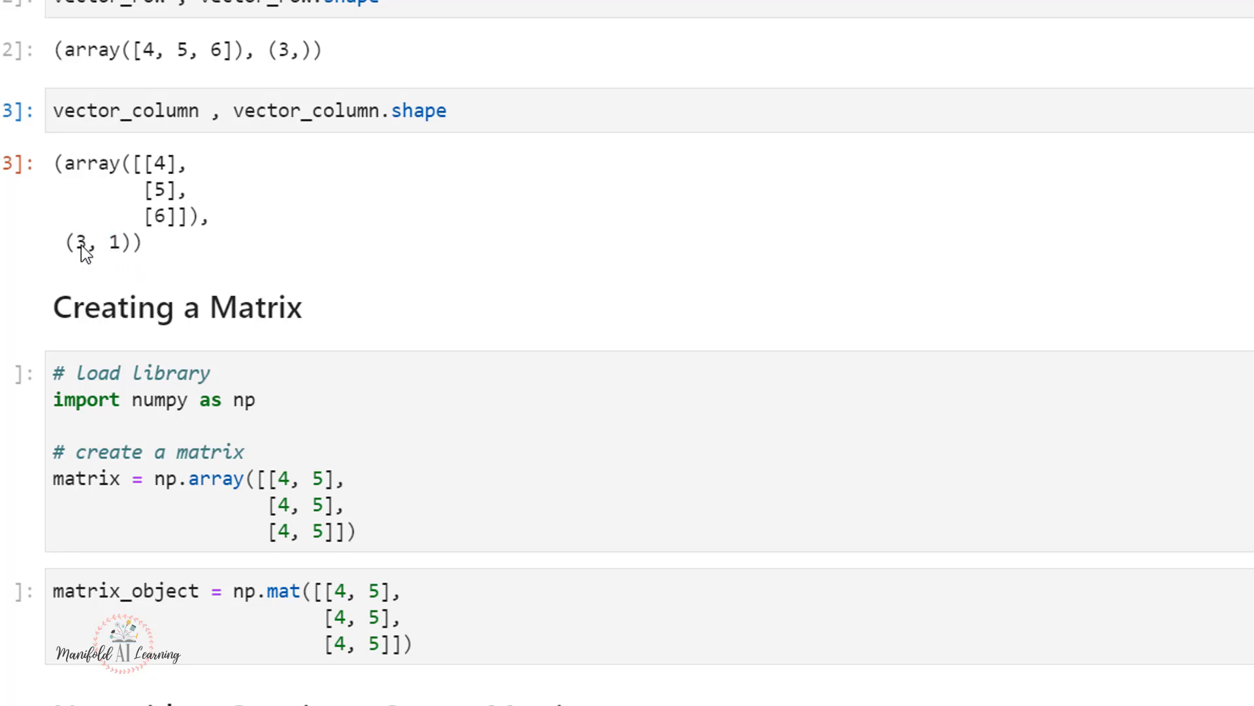
mouse_move(108, 269)
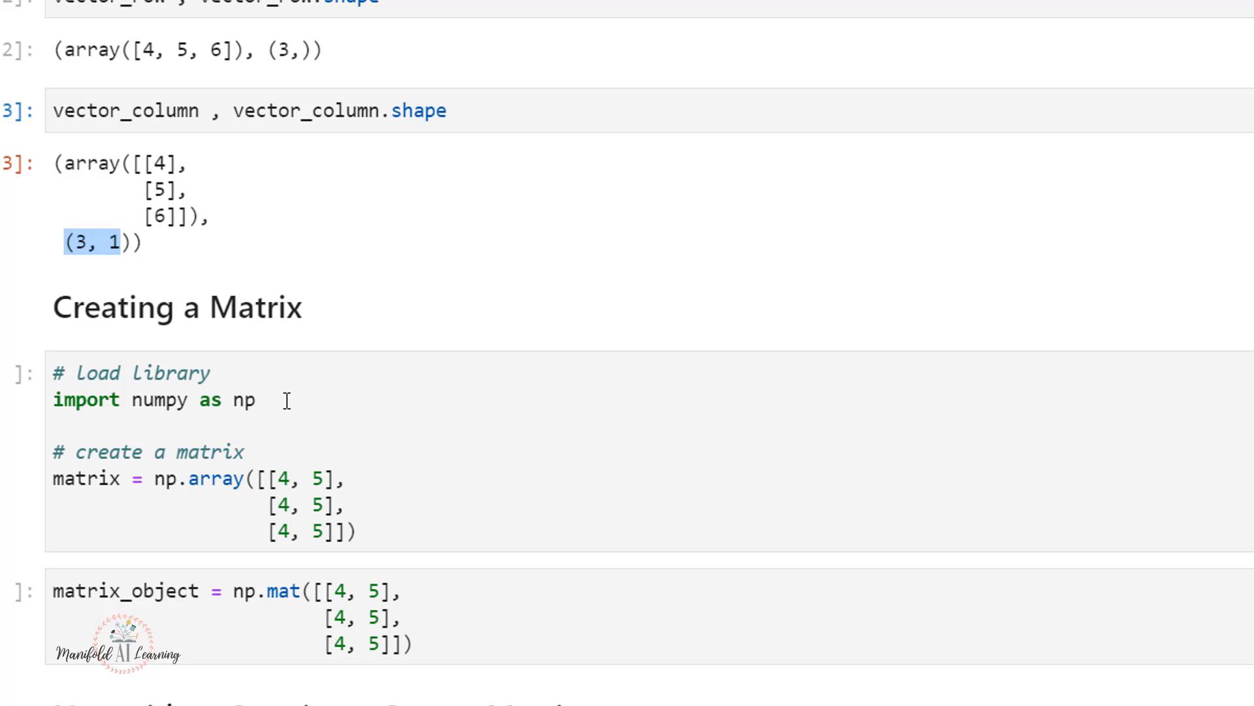
scroll("down", 3)
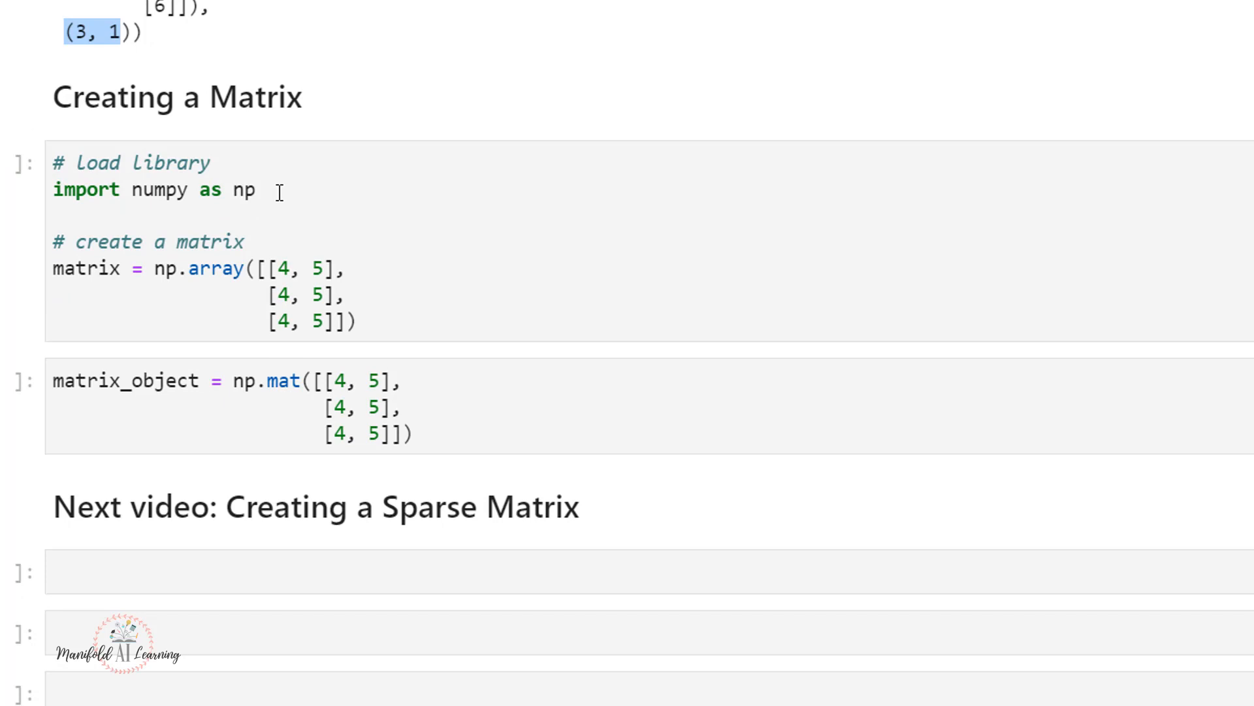
left_click(337, 322)
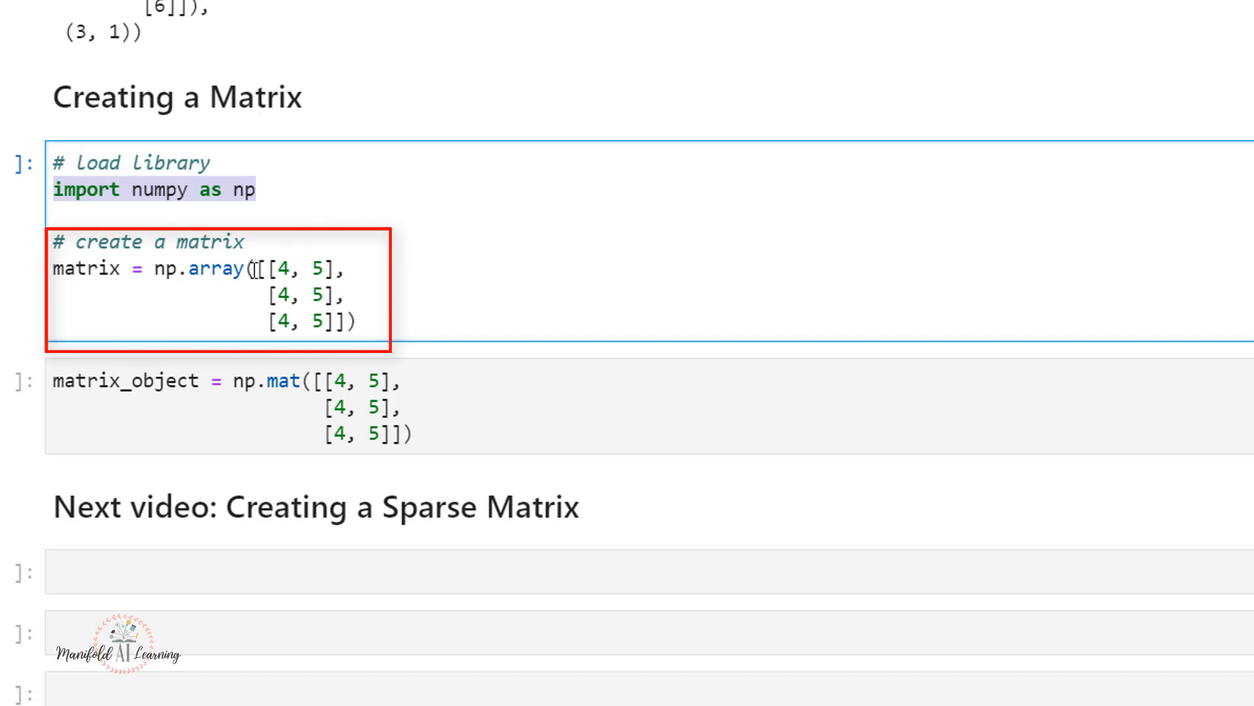
left_click(347, 322)
type("mat")
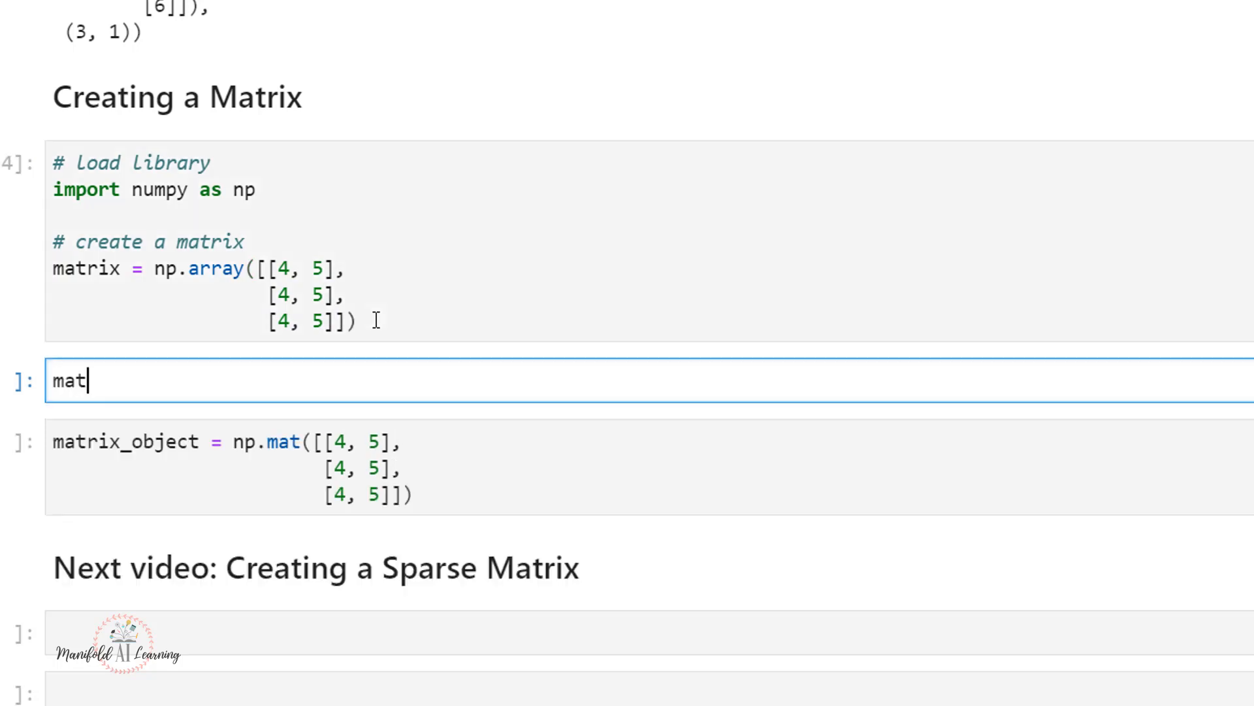
- Show matrix and matrix.shape, outputting the 3×2 array and (3, 2)
type("rix")
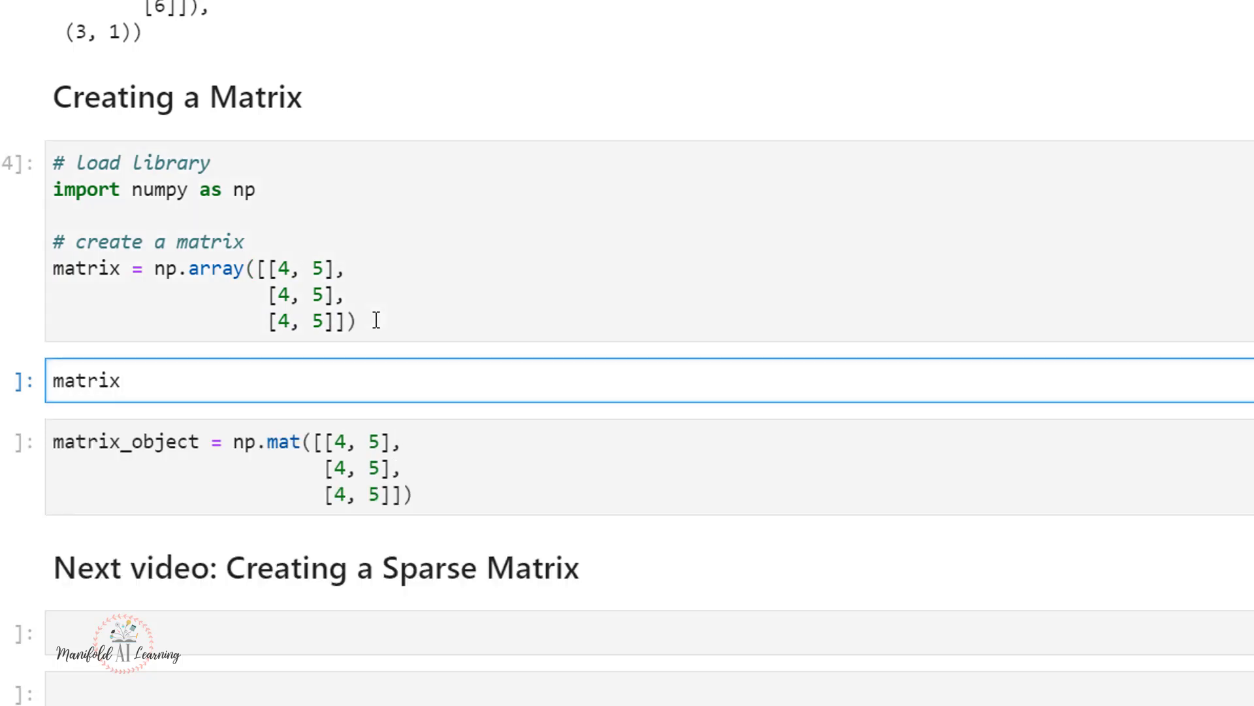
type(",matrix.shape")
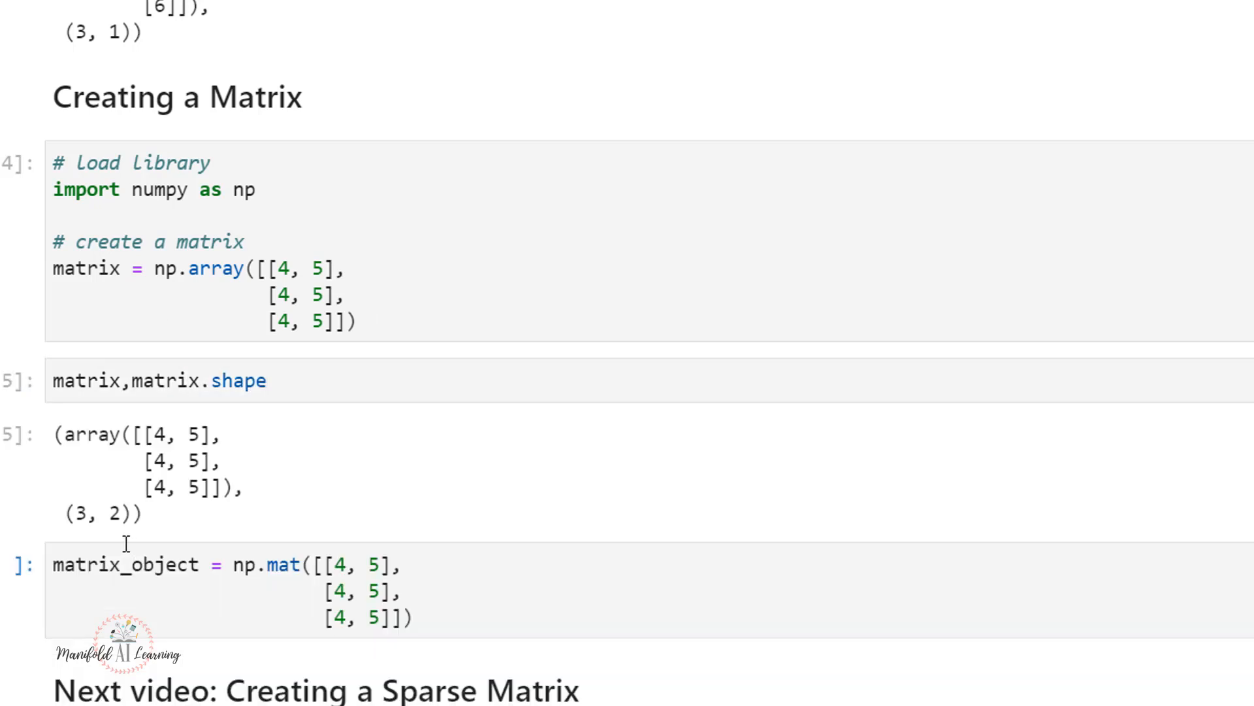
double_click(176, 461)
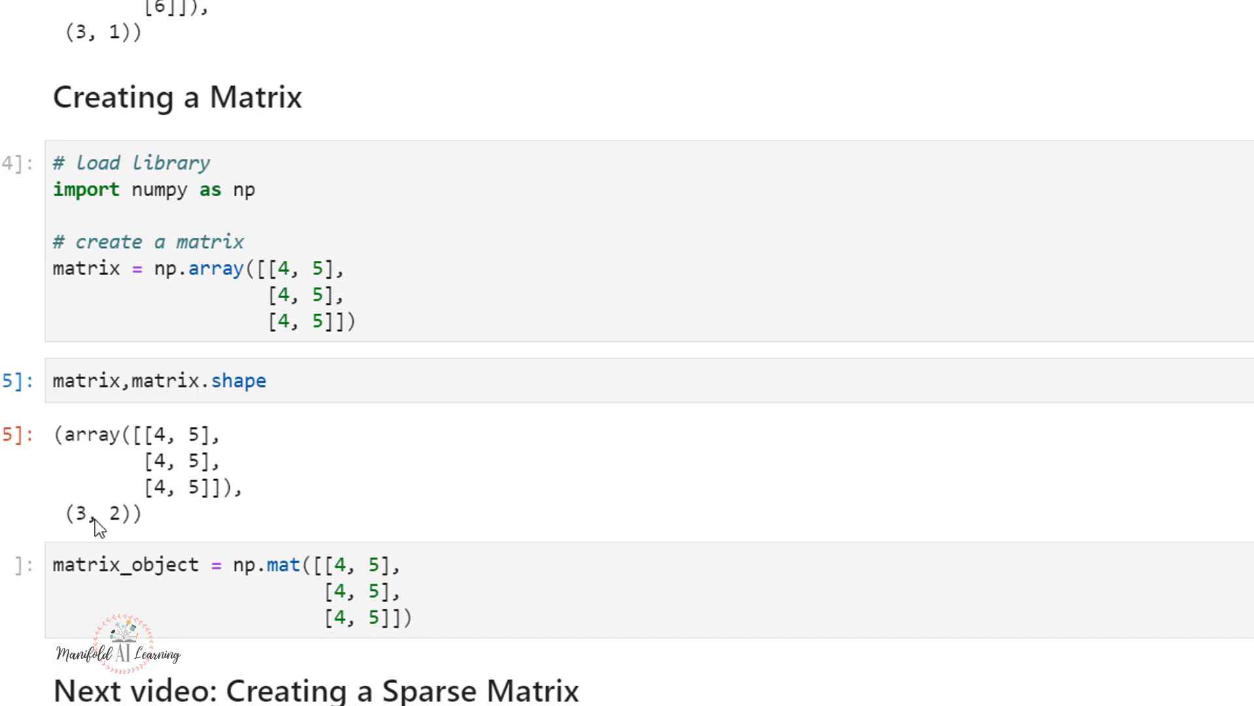
double_click(75, 513)
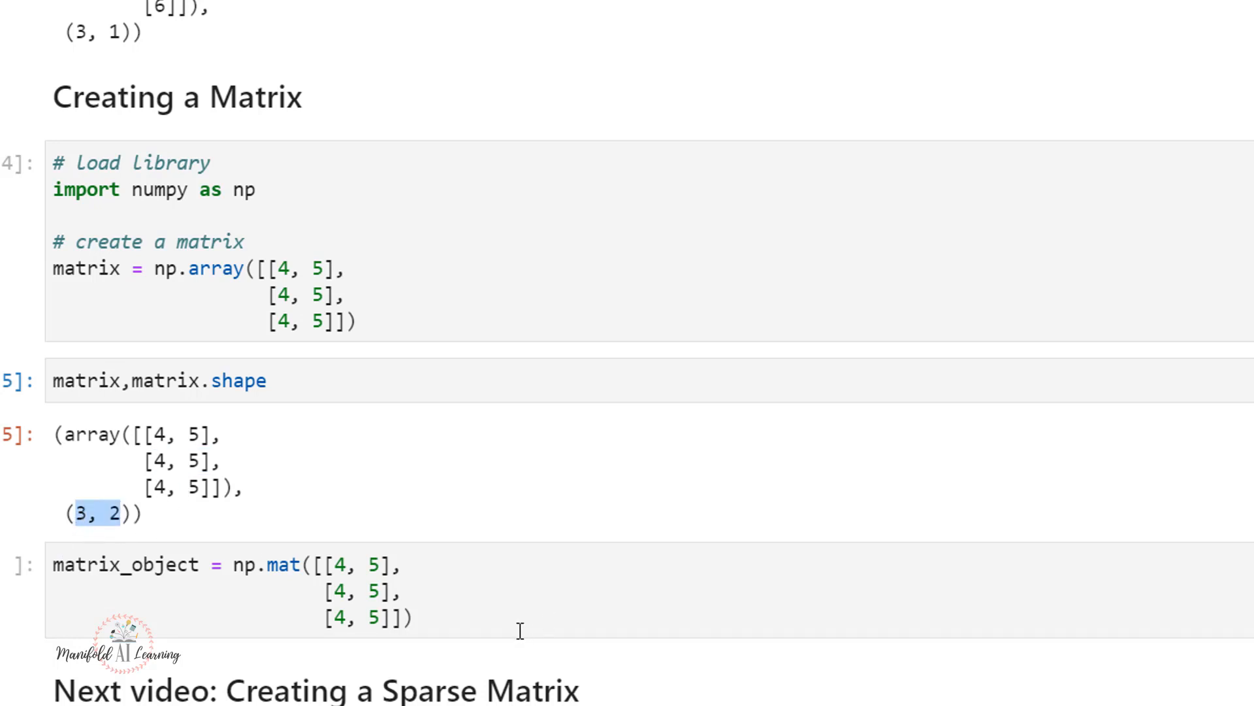
left_click(513, 631)
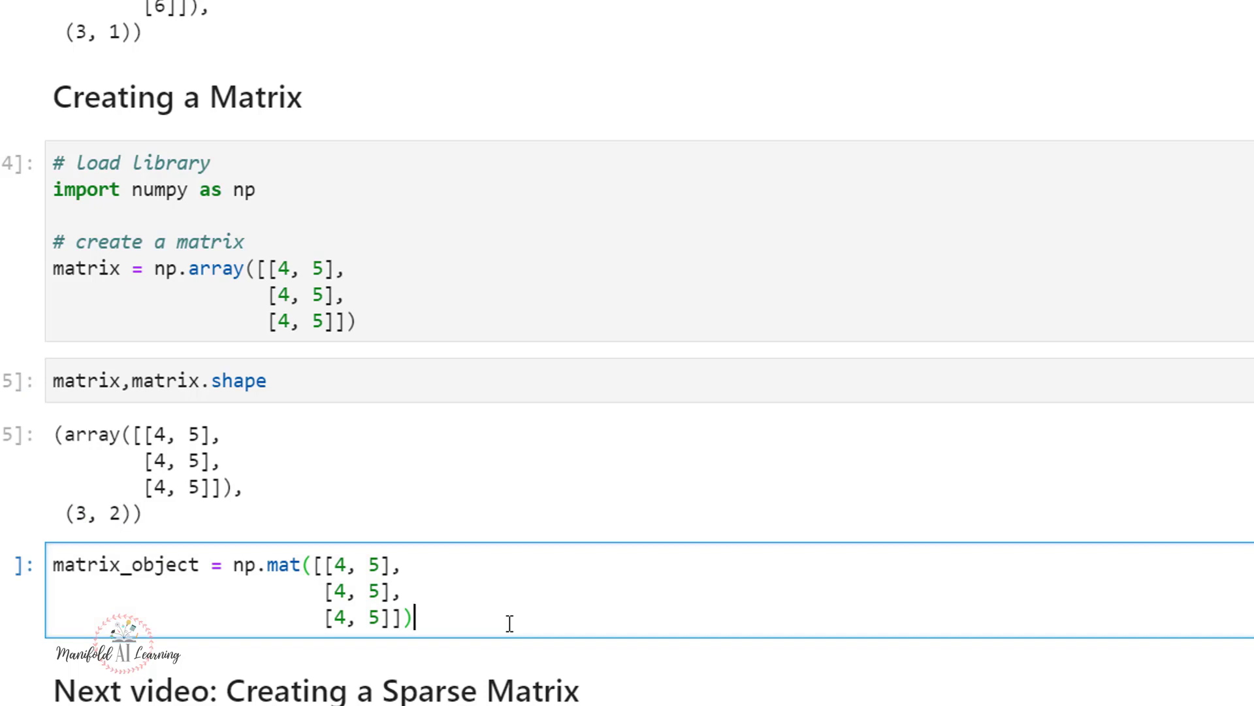
mouse_move(381, 564)
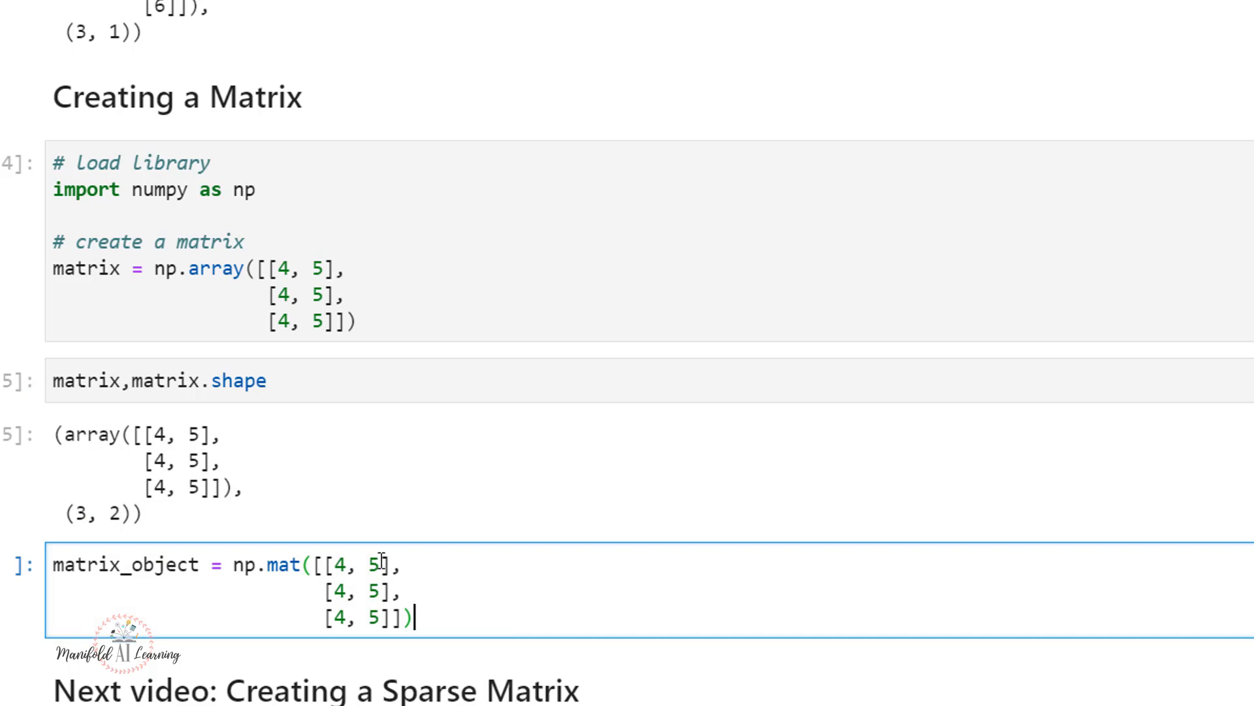
- Execute the cell creating matrix_object with np.mat from the same 3×2 values
left_click(282, 564)
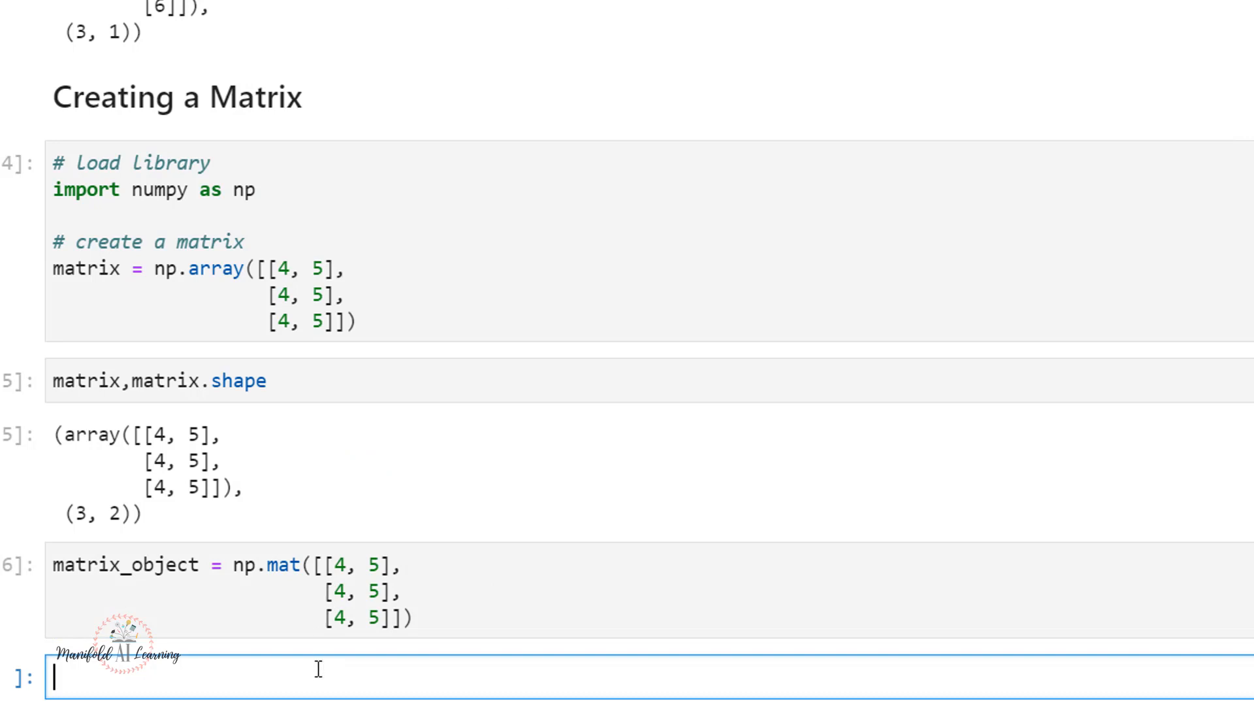
mouse_move(332, 681)
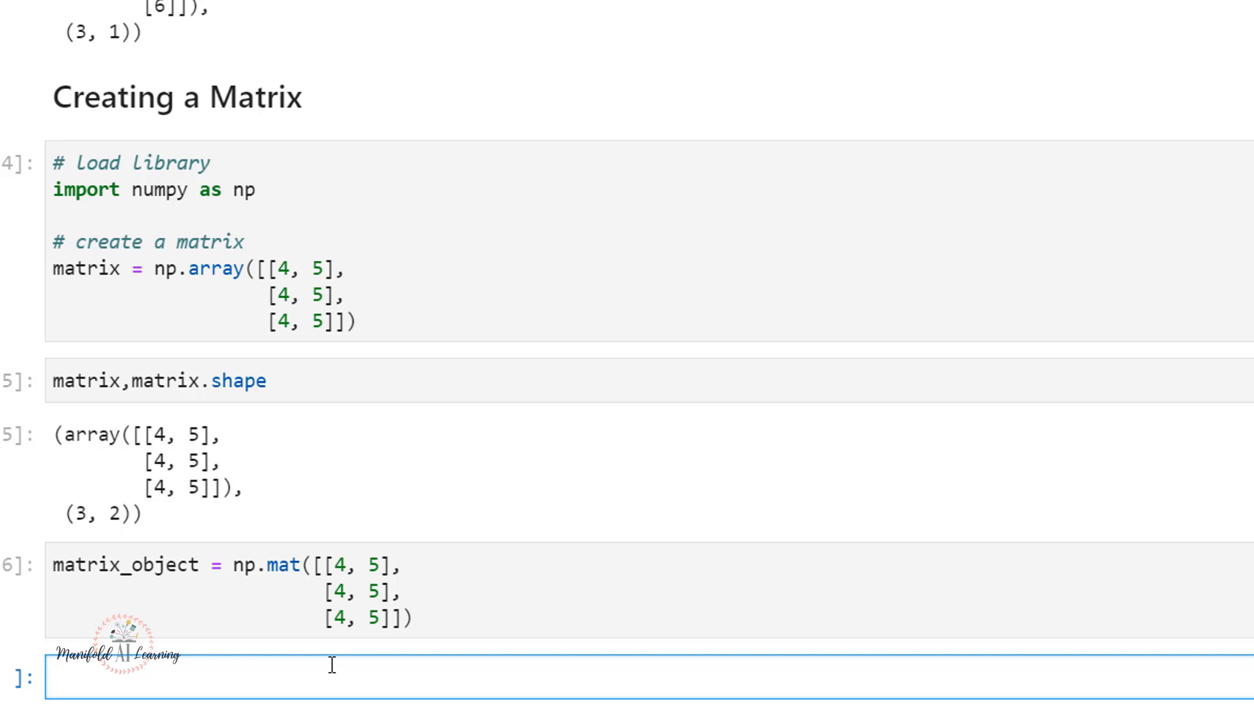
mouse_move(318, 555)
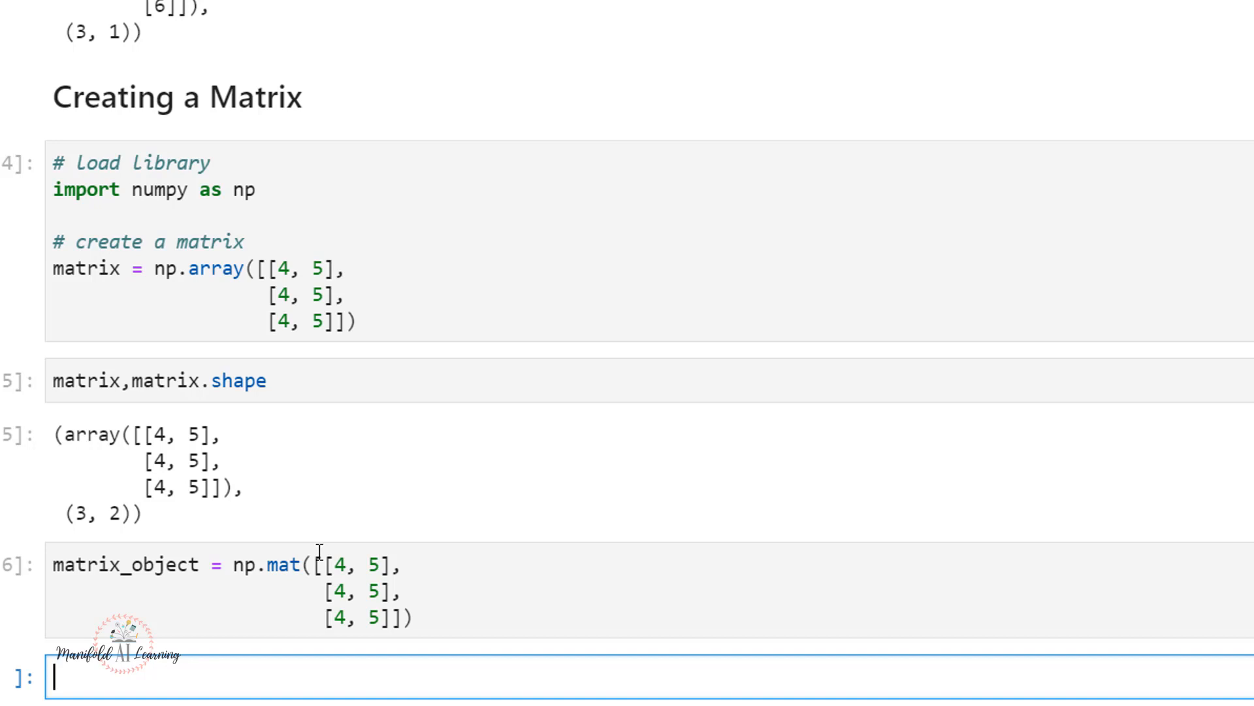
mouse_move(417, 393)
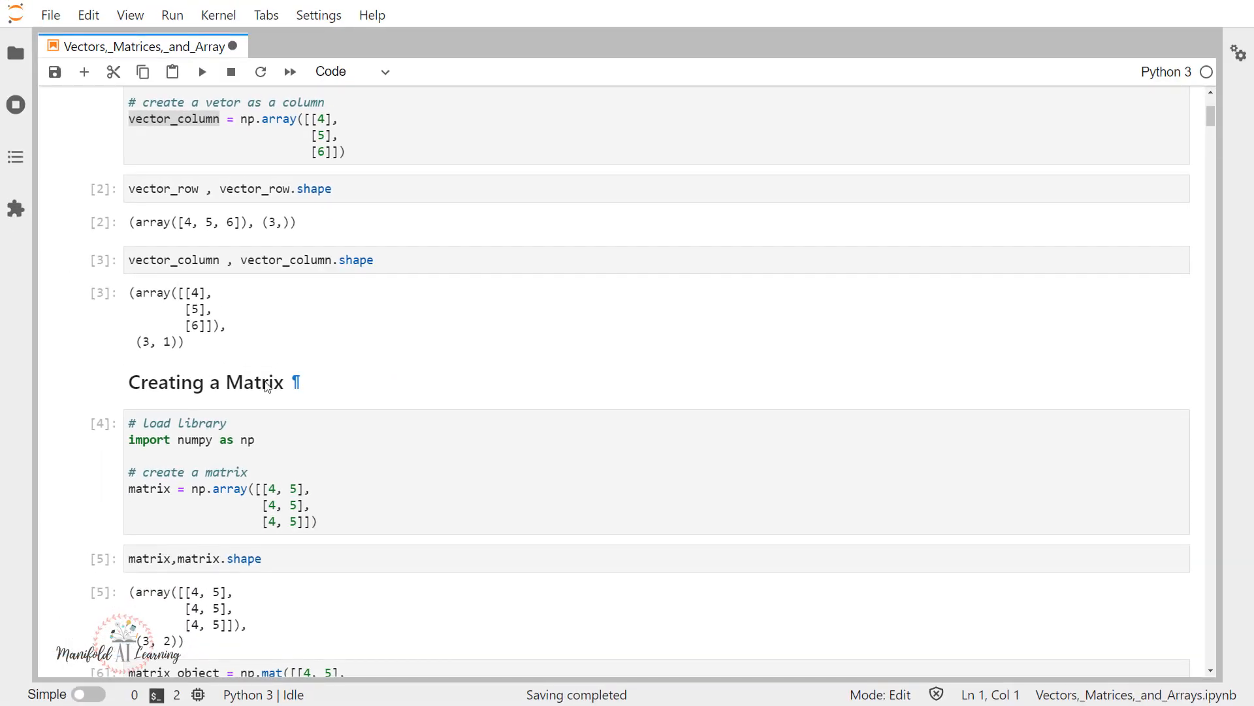
scroll("down", 3)
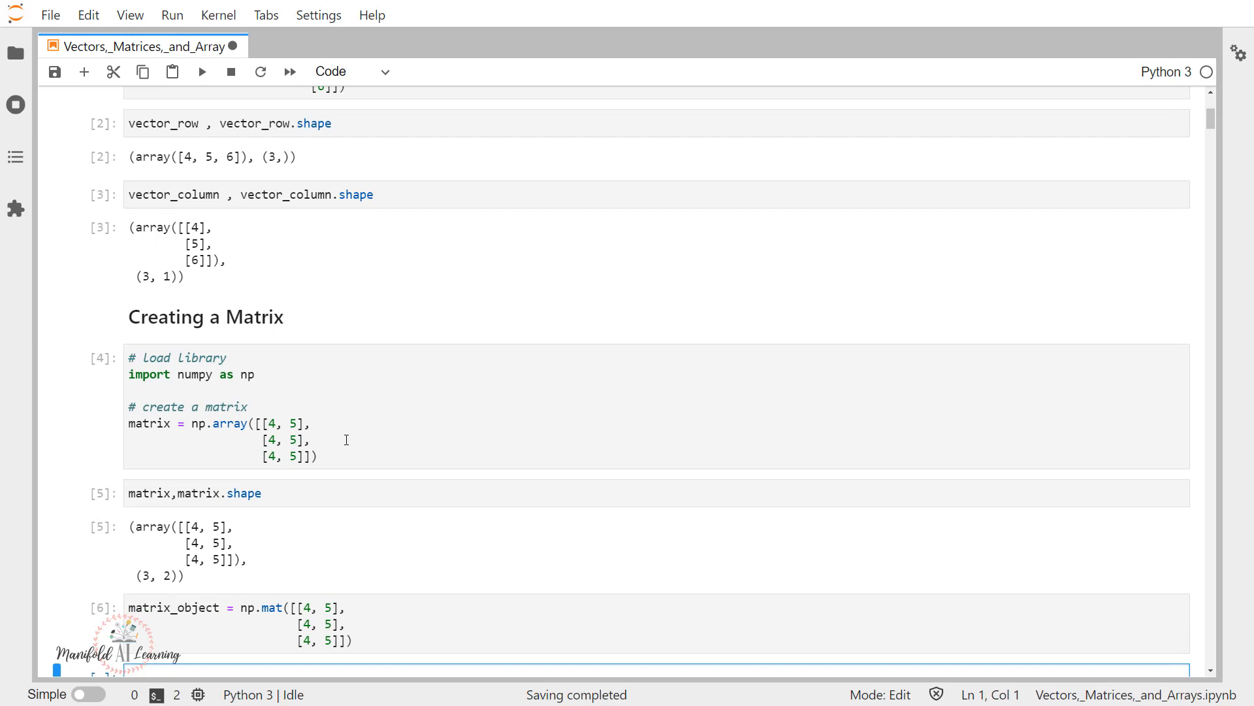